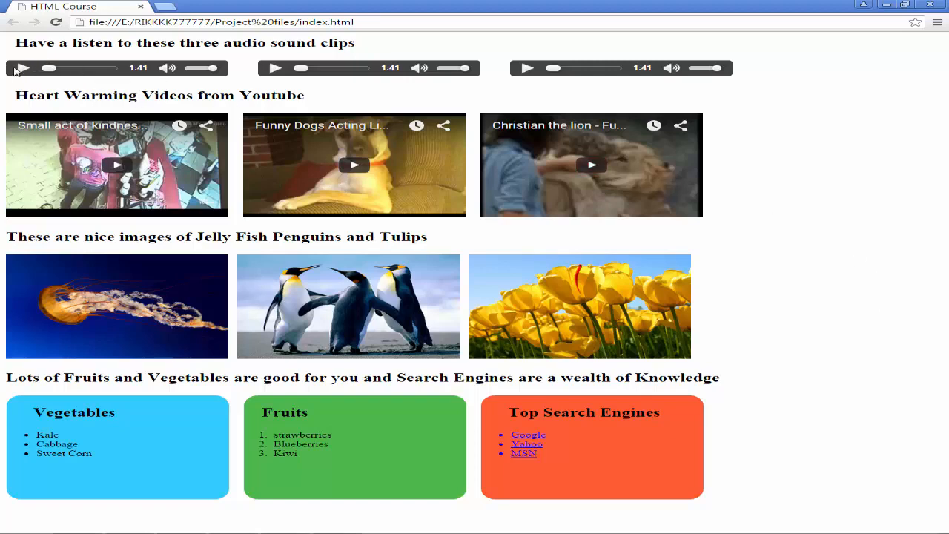
Step: Play the first audio clip and pause it about two seconds in
click(22, 68)
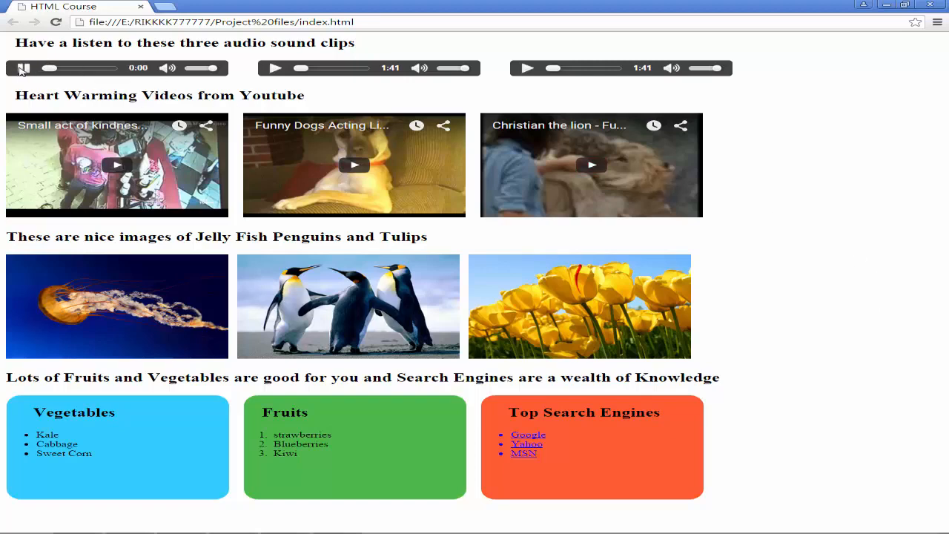
click(24, 68)
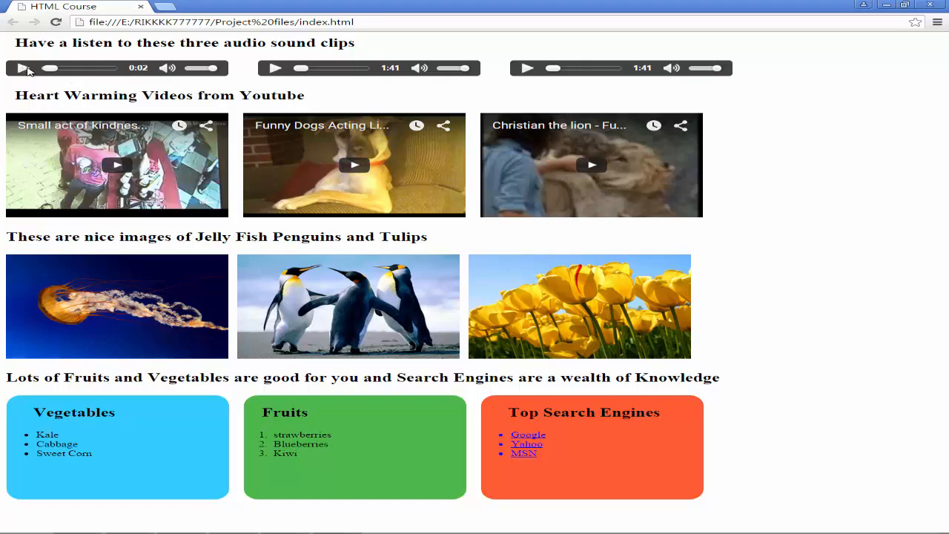
mouse_move(59, 65)
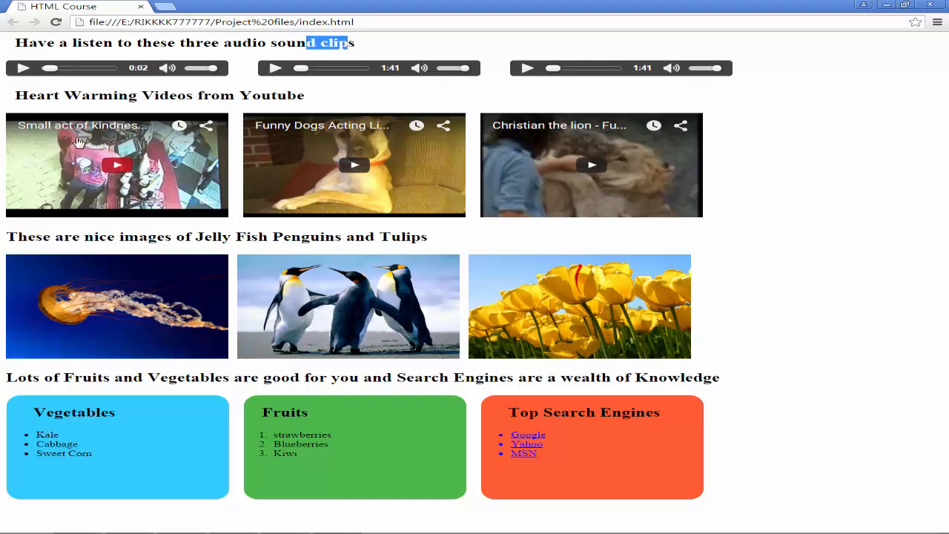
mouse_move(355, 163)
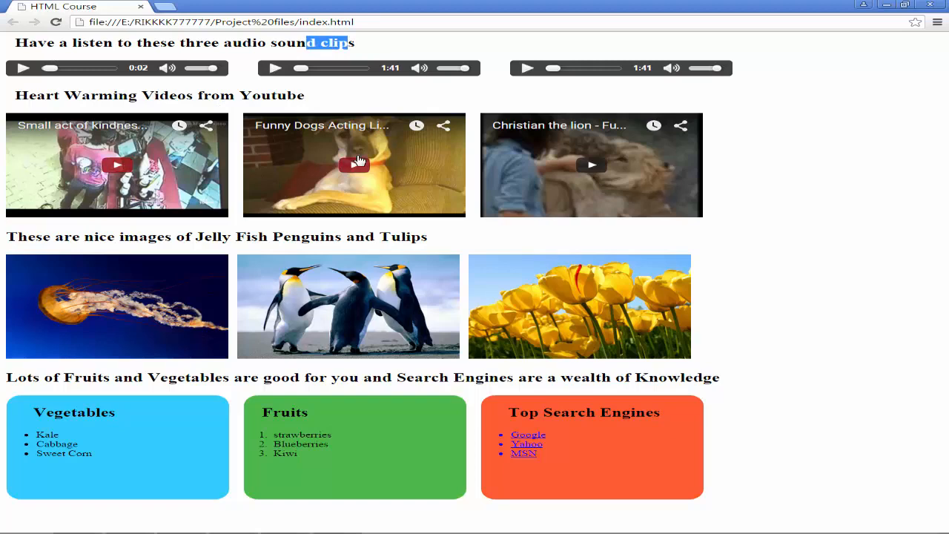
mouse_move(598, 196)
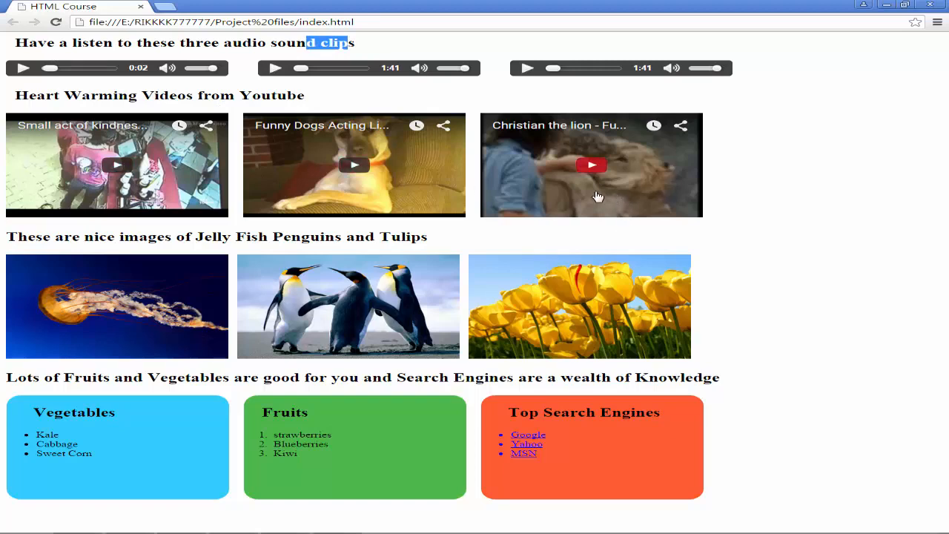
mouse_move(438, 196)
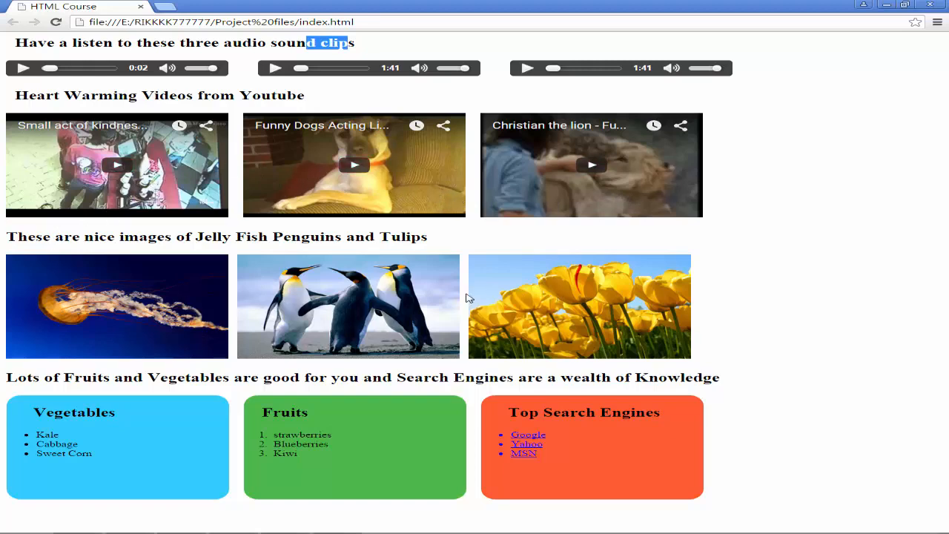
mouse_move(370, 307)
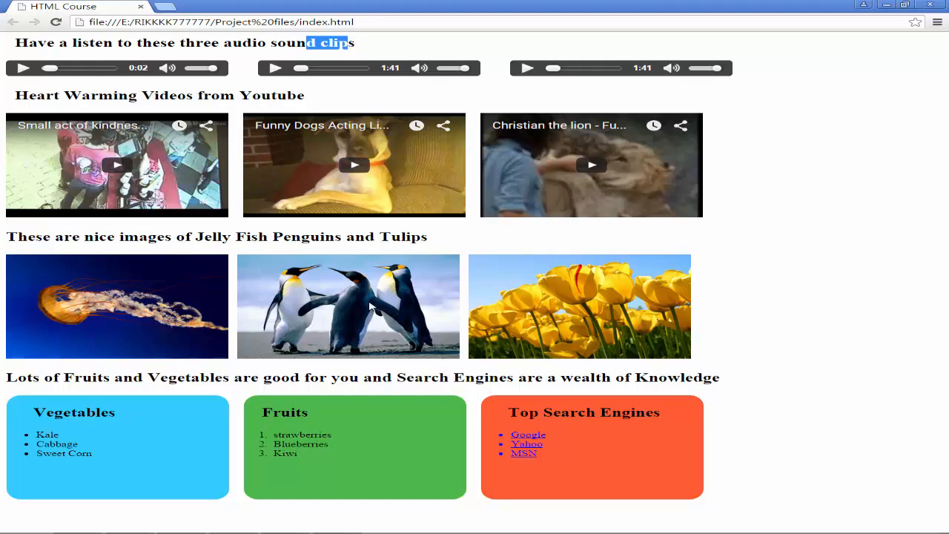
mouse_move(416, 356)
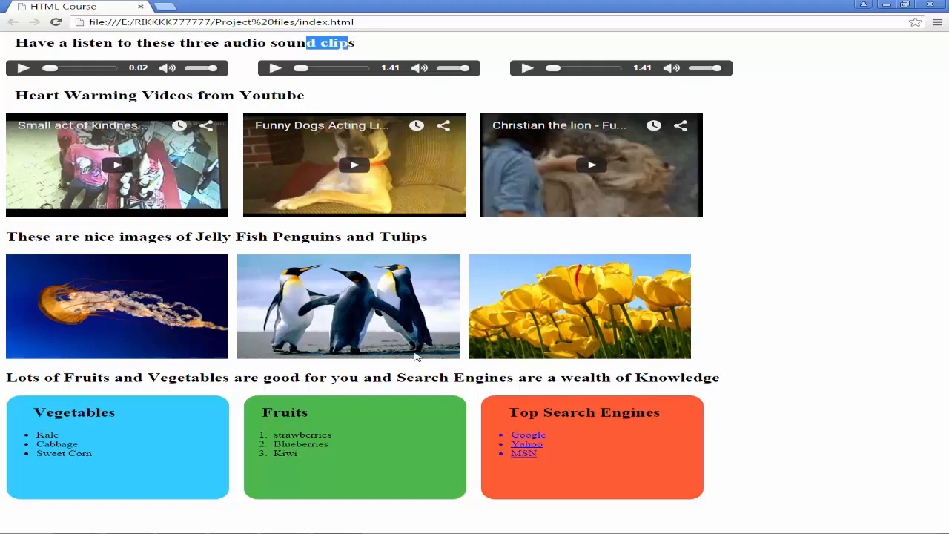
mouse_move(579, 305)
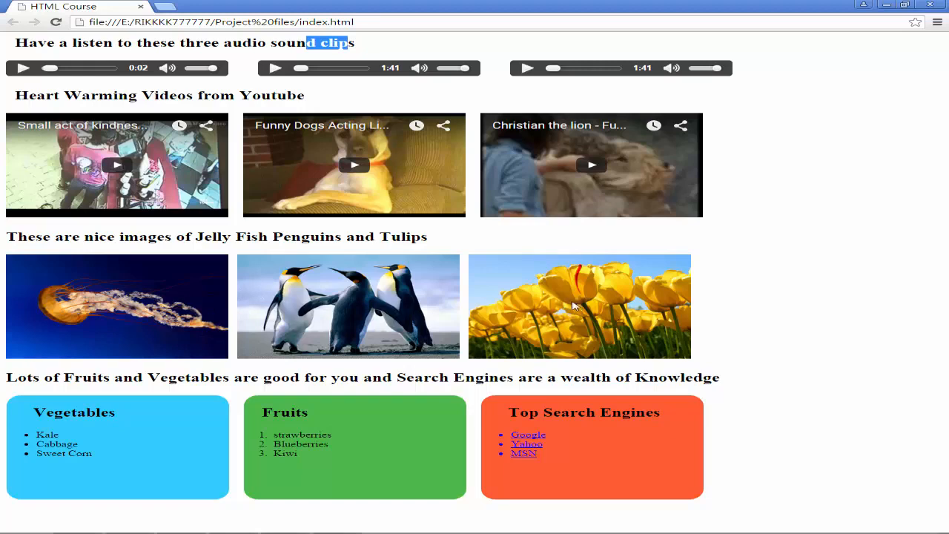
mouse_move(509, 287)
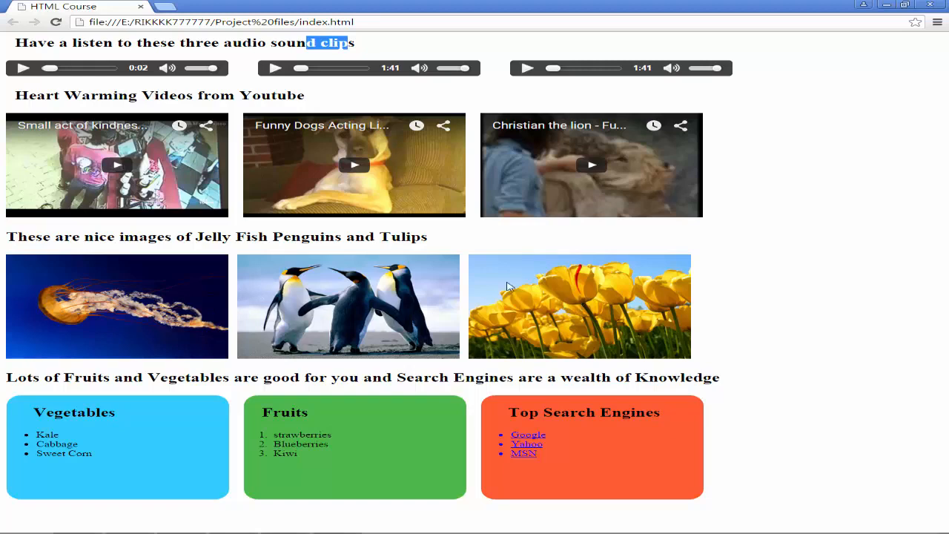
mouse_move(251, 424)
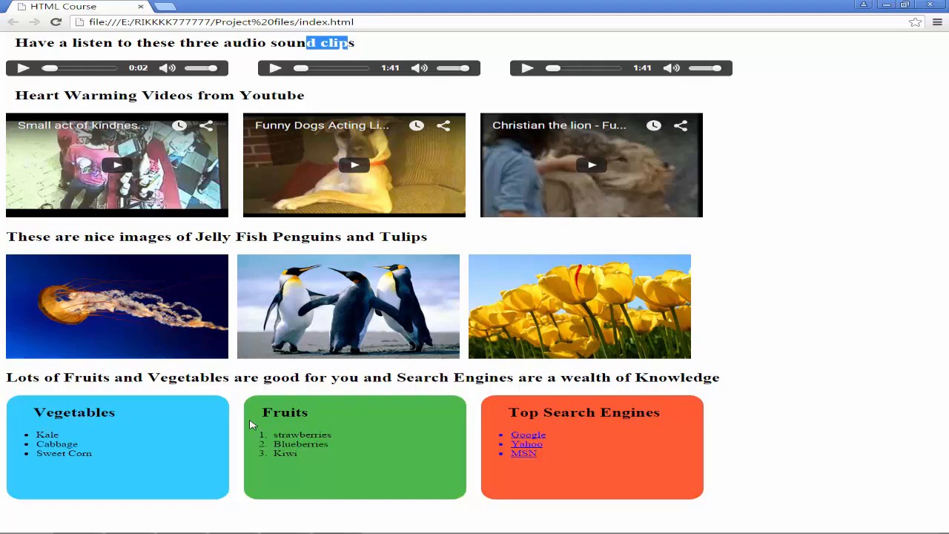
mouse_move(588, 460)
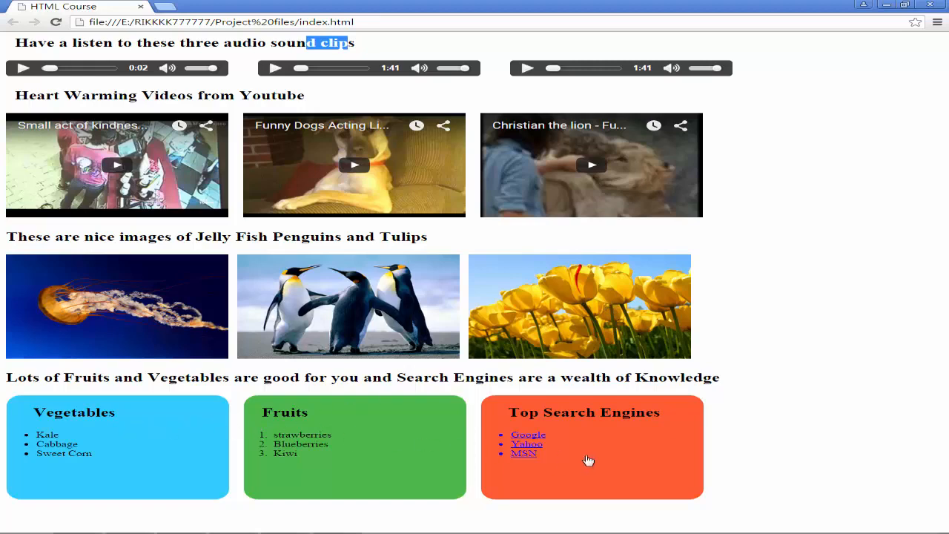
mouse_move(585, 429)
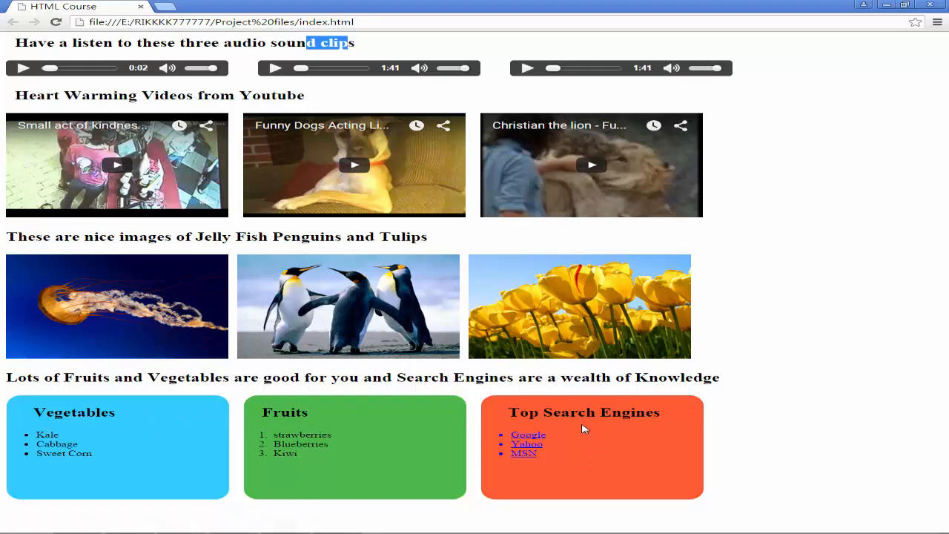
mouse_move(488, 427)
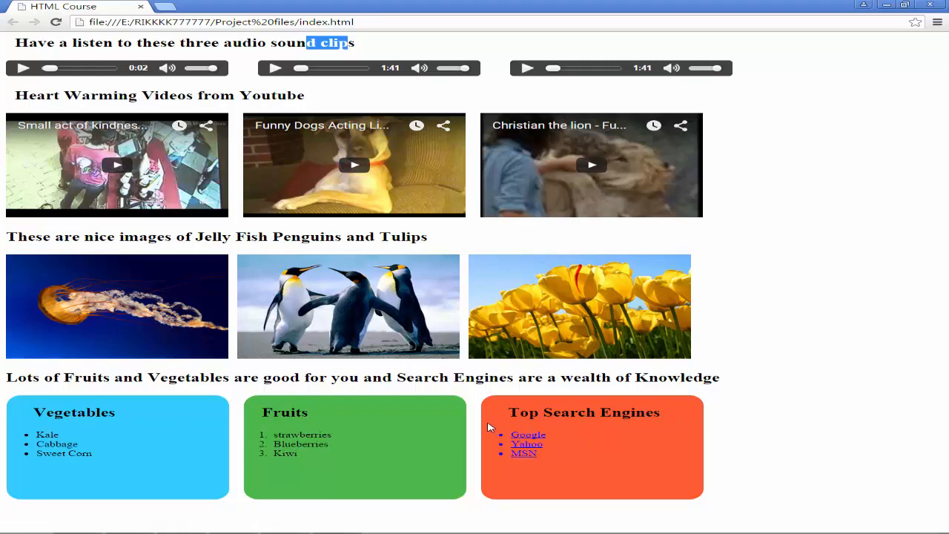
mouse_move(528, 443)
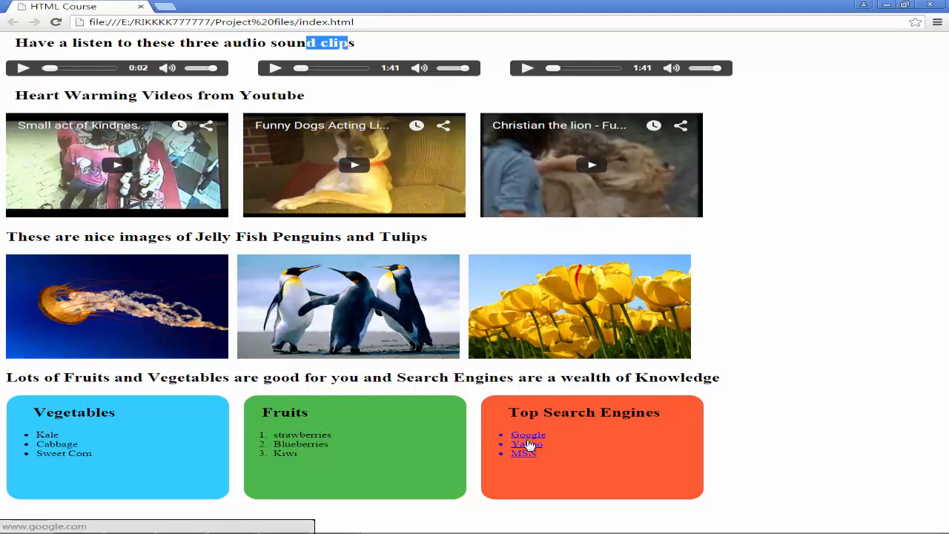
mouse_move(192, 433)
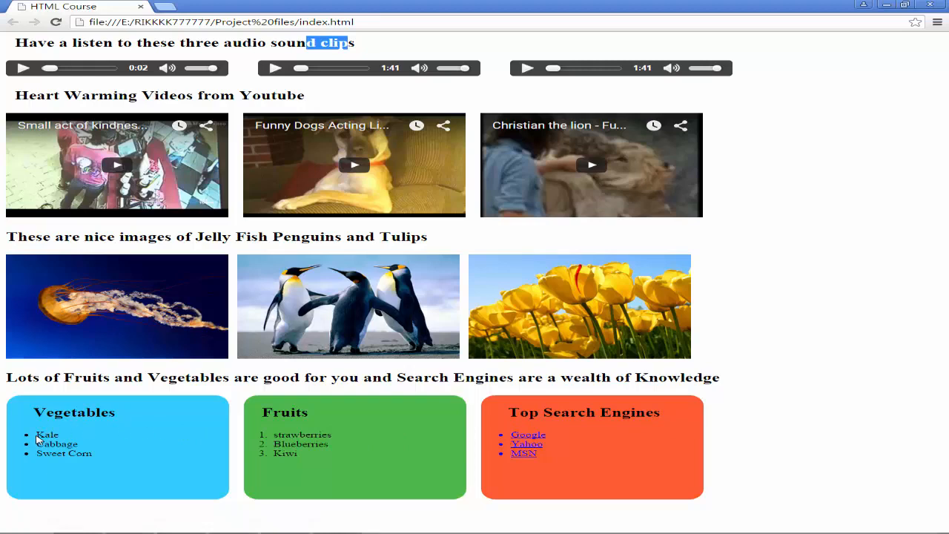
mouse_move(53, 434)
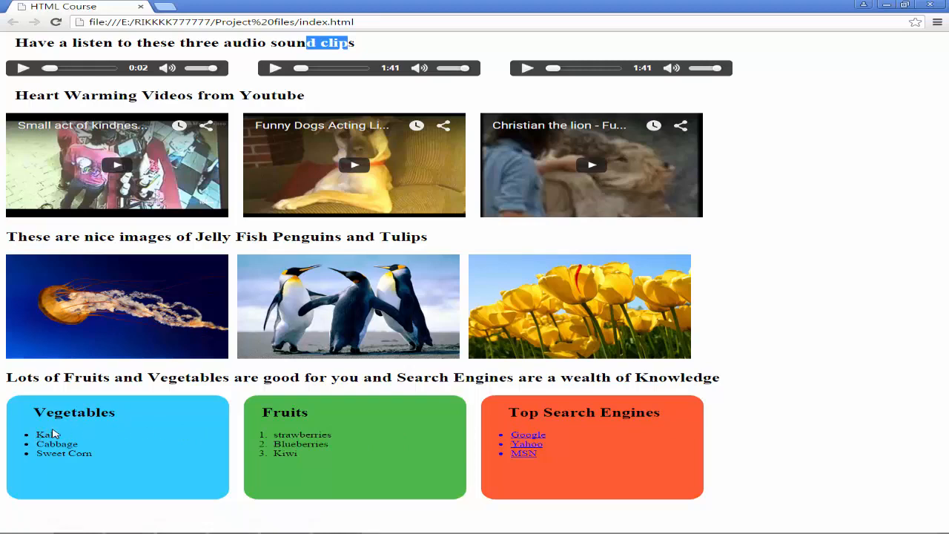
mouse_move(128, 450)
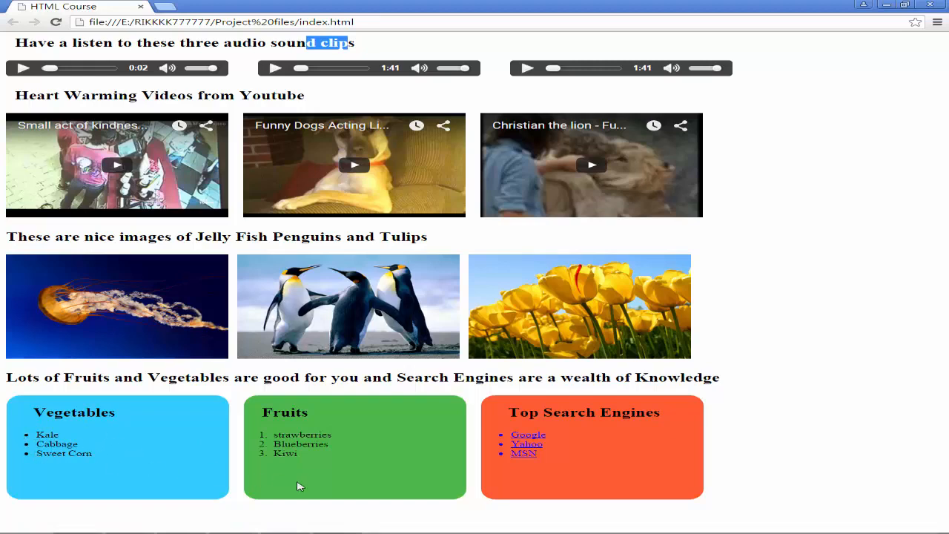
mouse_move(556, 520)
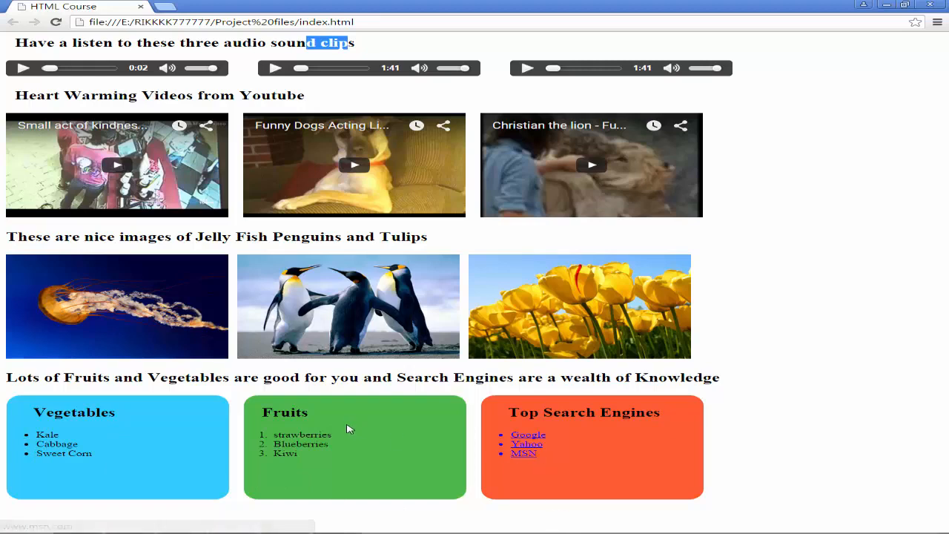
mouse_move(309, 460)
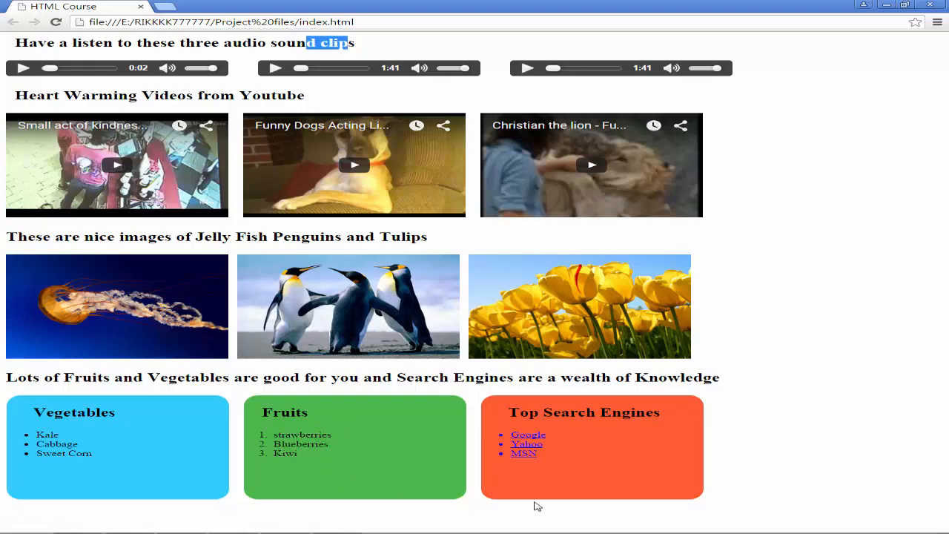
mouse_move(528, 490)
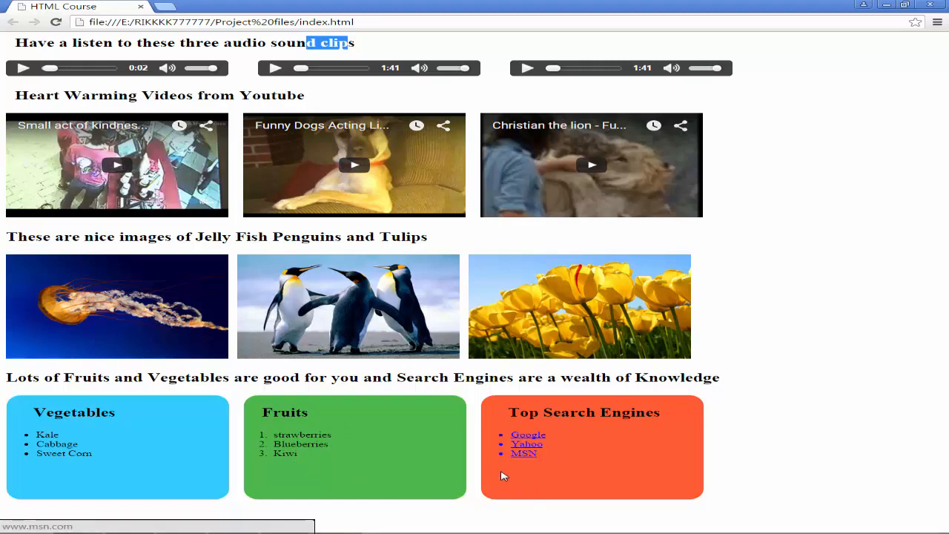
mouse_move(528, 438)
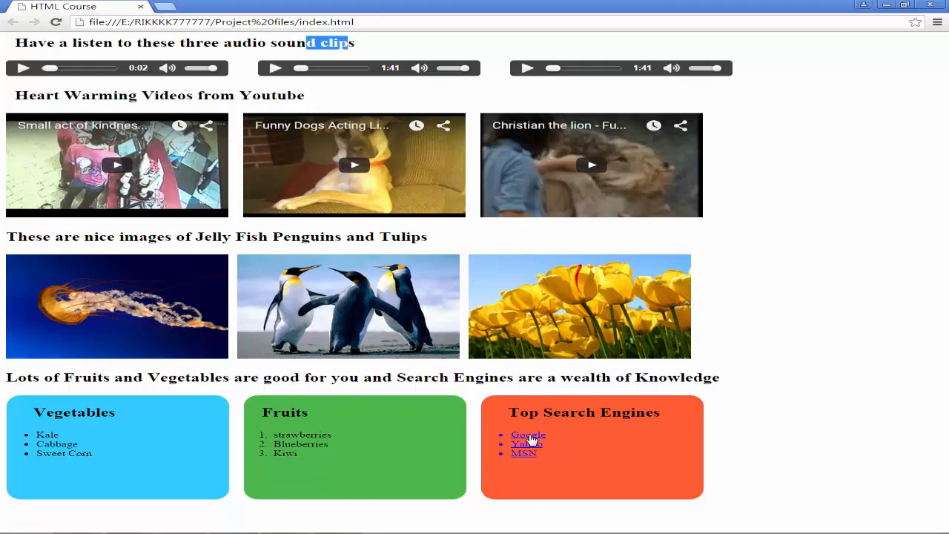
mouse_move(528, 435)
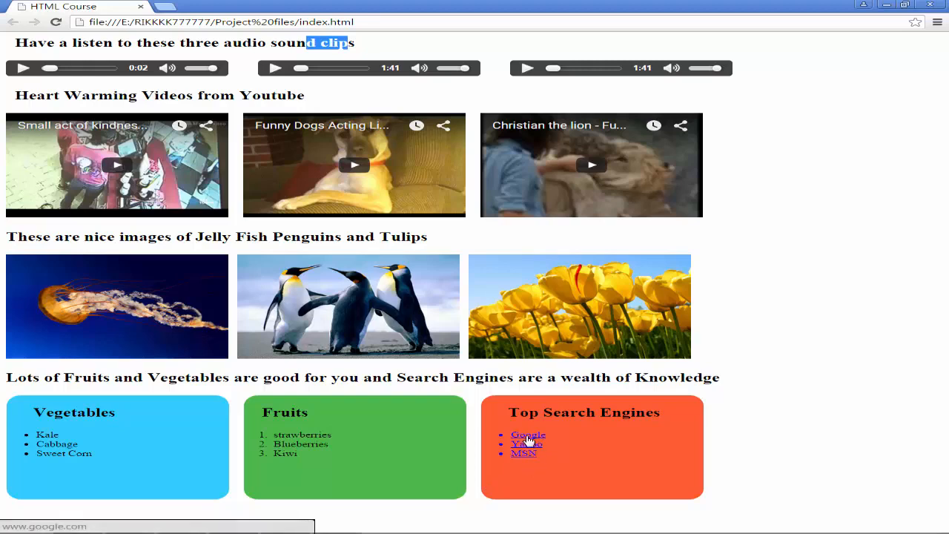
mouse_move(523, 452)
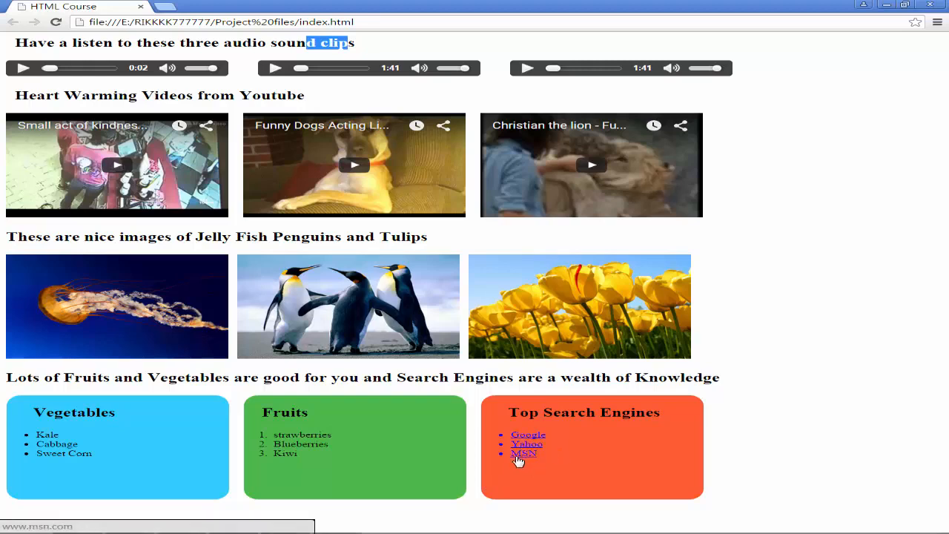
mouse_move(528, 434)
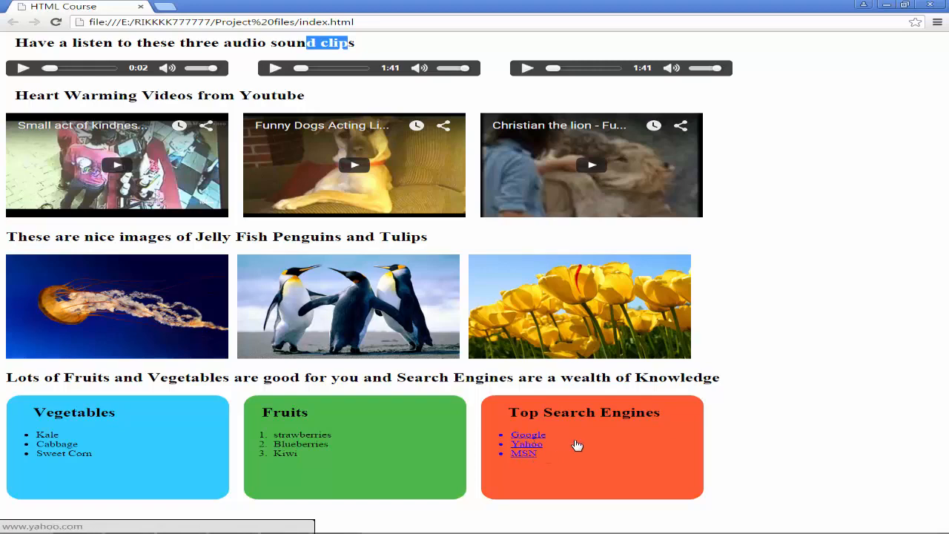
mouse_move(300, 315)
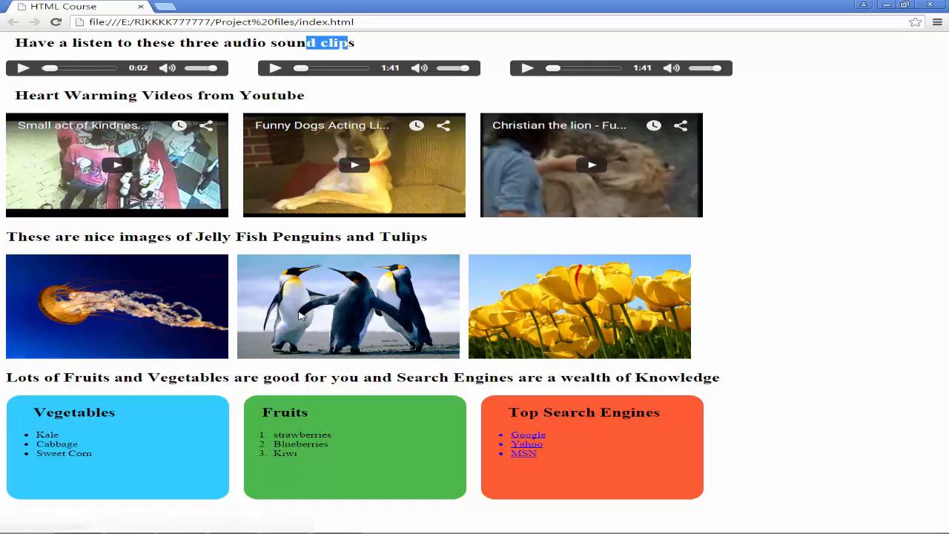
mouse_move(480, 424)
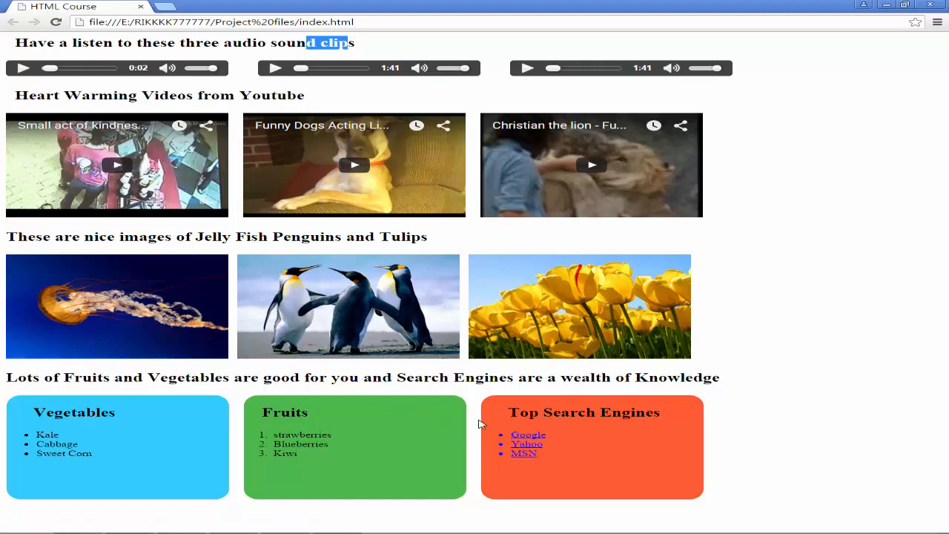